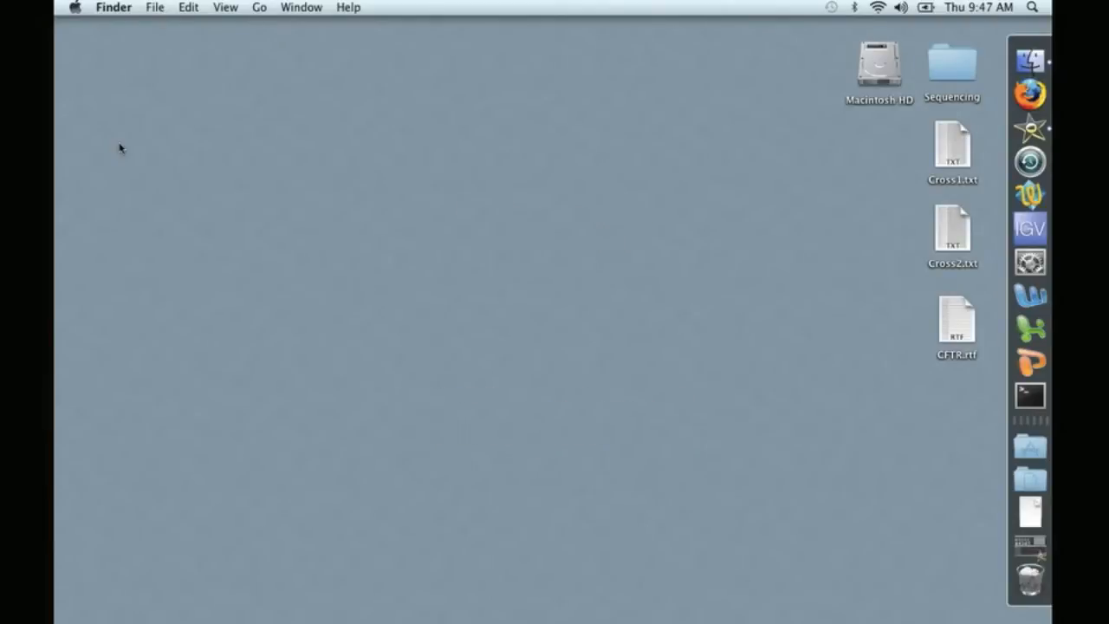
pyautogui.moveTo(128, 166)
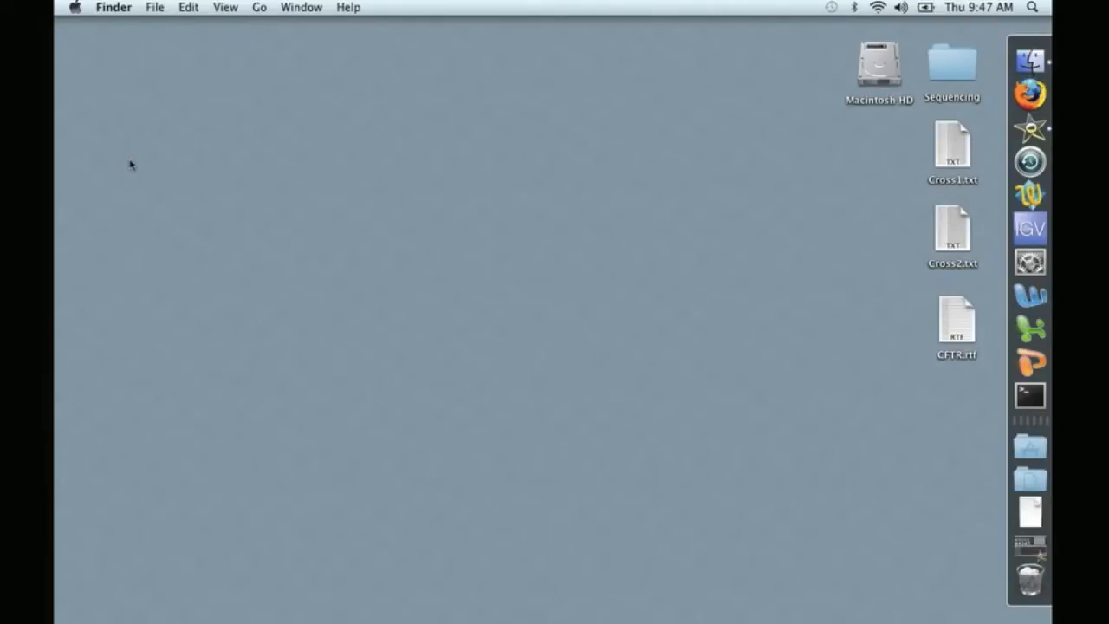
# - Navigate via the Go menu to Applications and scroll to the Utilities folder
pyautogui.click(260, 7)
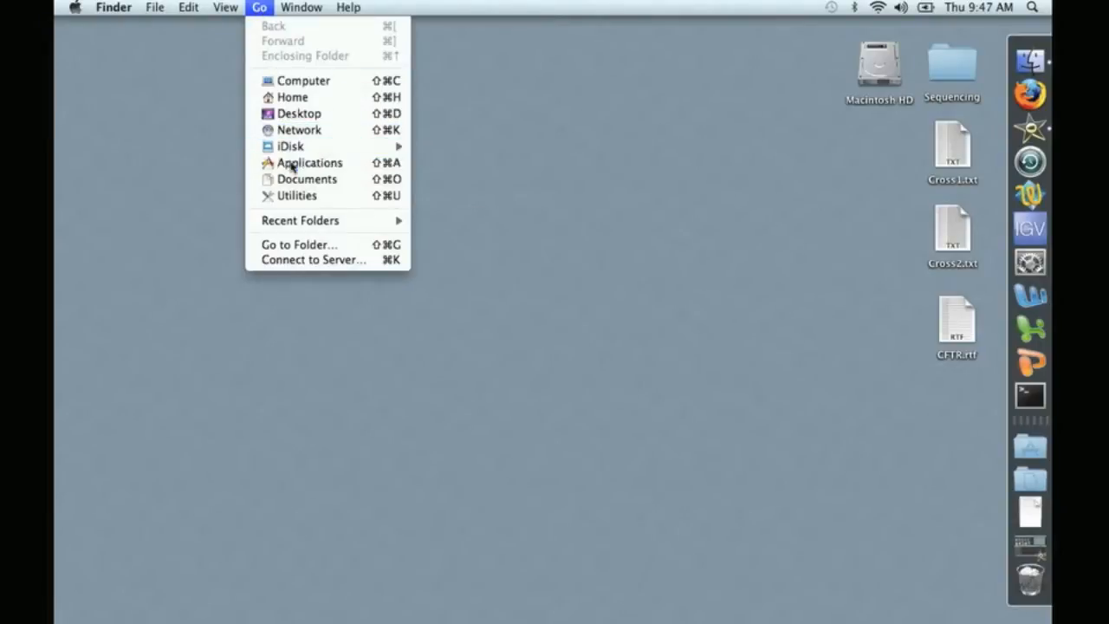
pyautogui.click(309, 163)
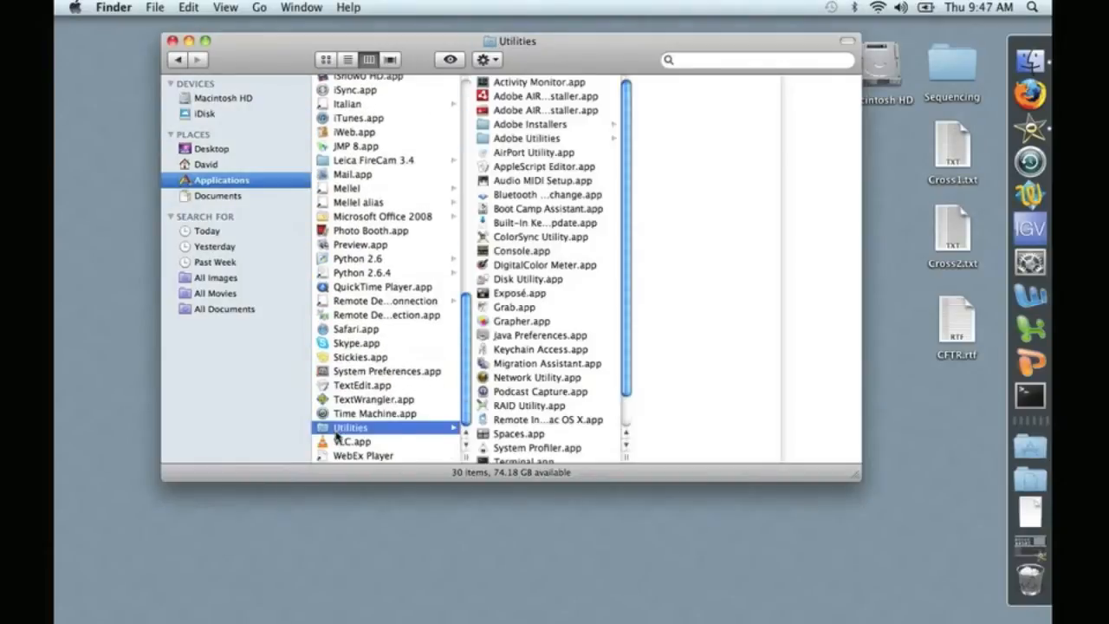
pyautogui.scroll(-3)
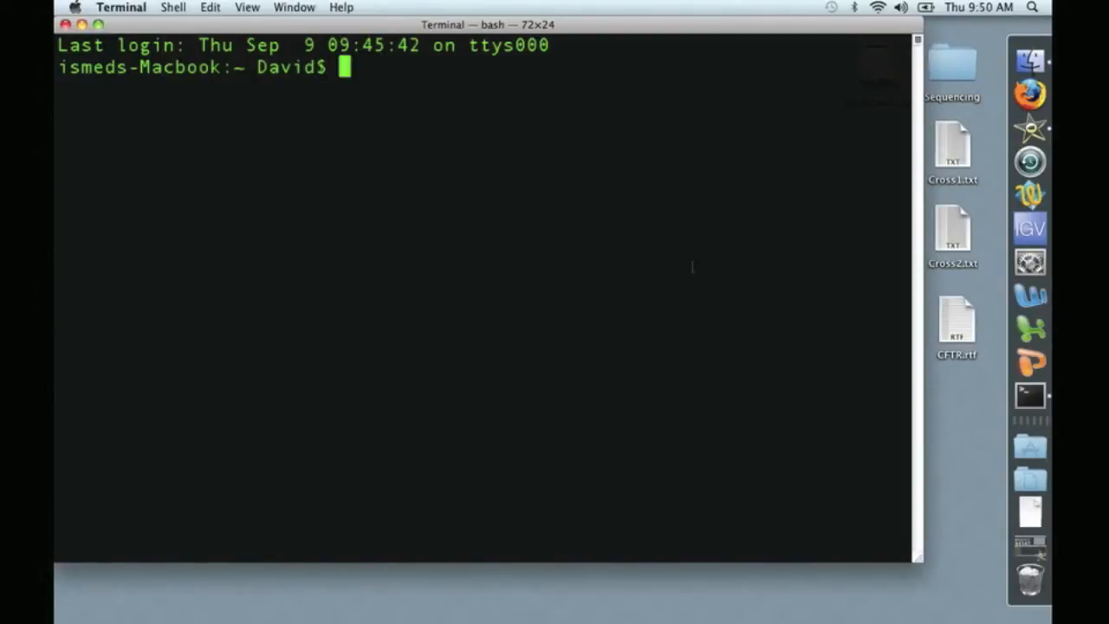
# - Enter 'less ' and drop CFTR.rtf from the Desktop to insert its path
pyautogui.write('l')
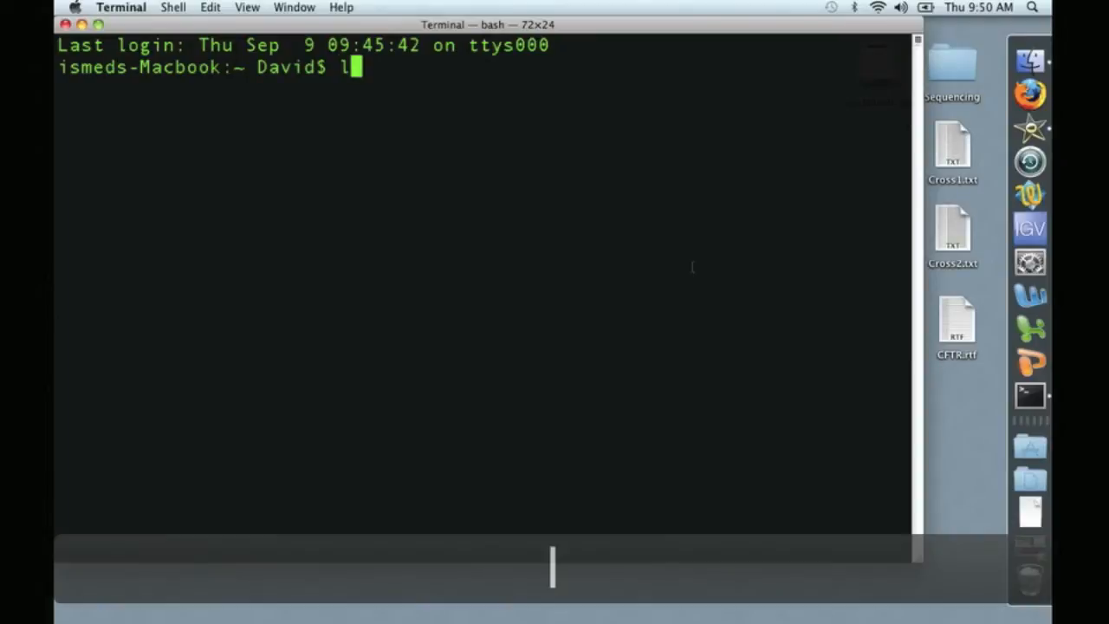
pyautogui.write('ess')
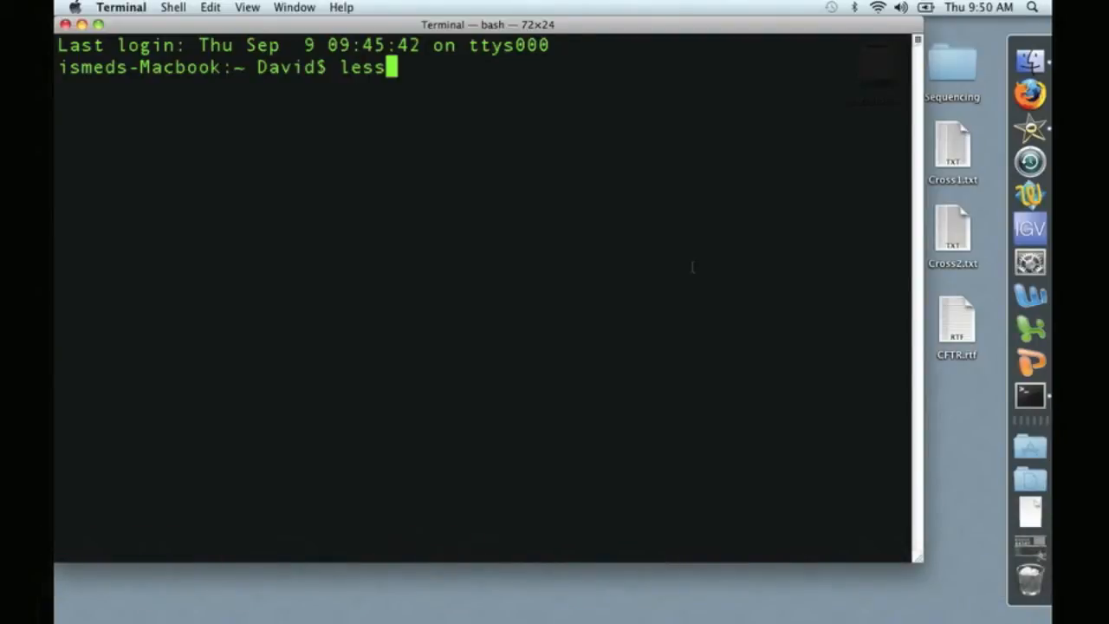
pyautogui.write('" "')
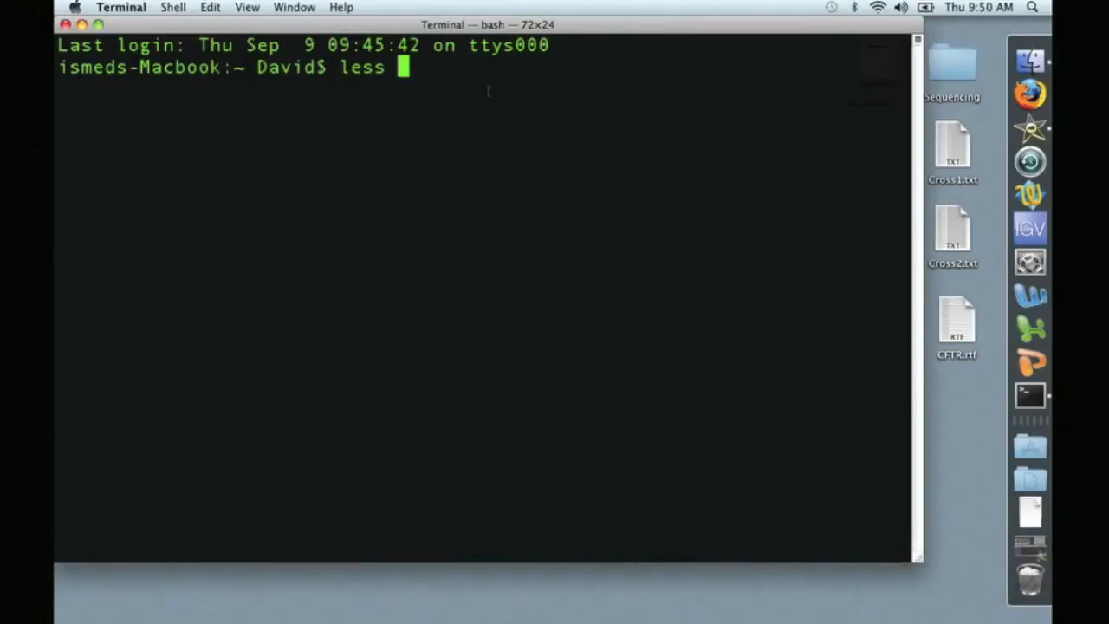
pyautogui.moveTo(1002, 338)
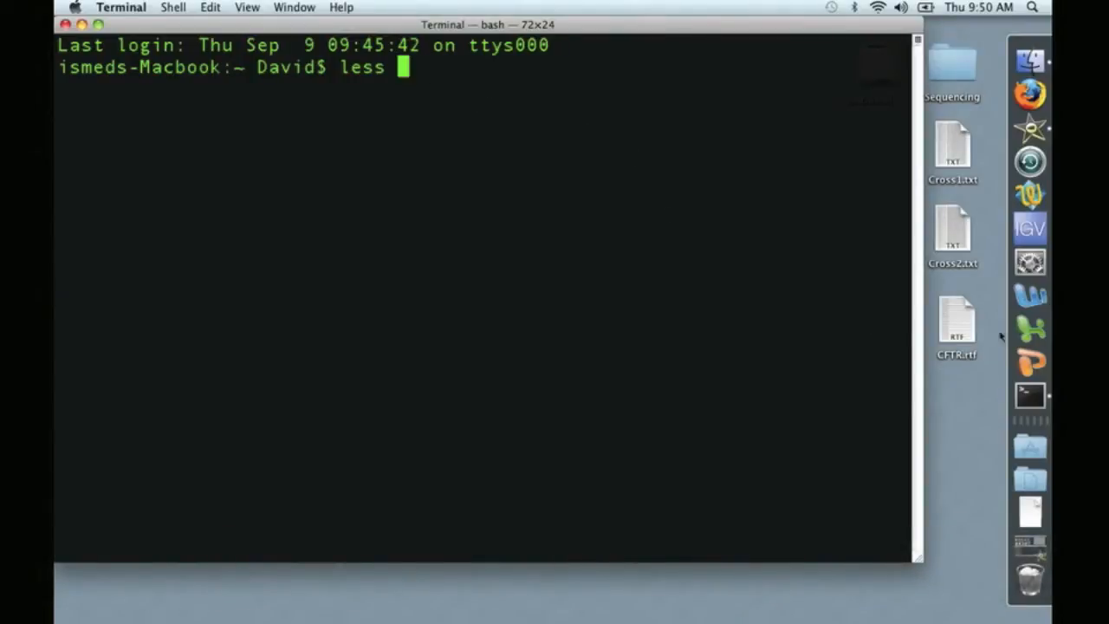
pyautogui.moveTo(956, 333)
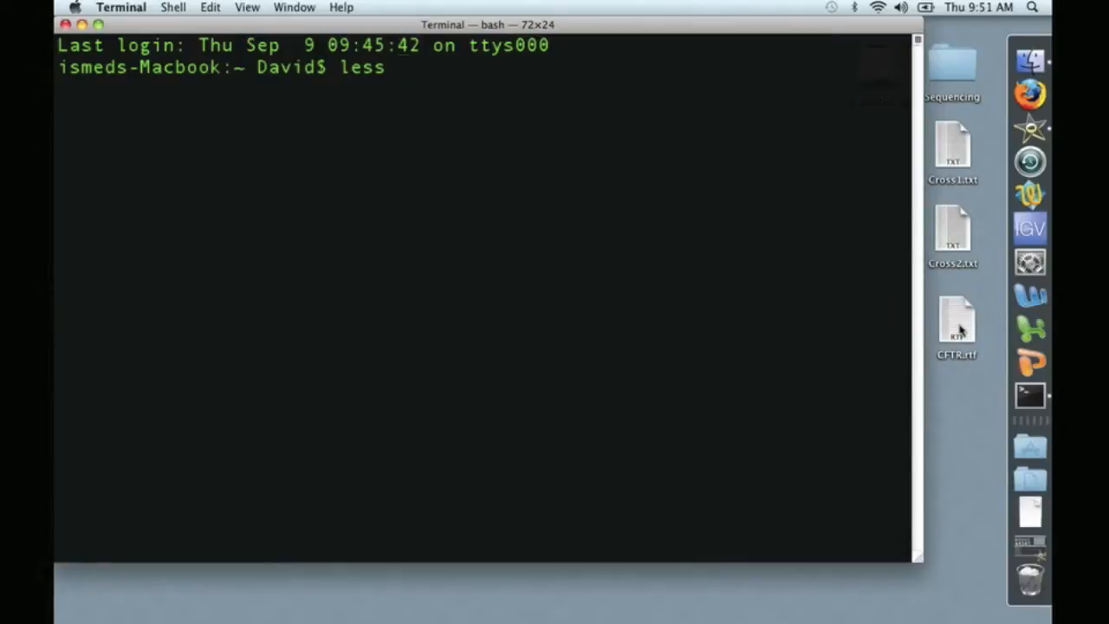
pyautogui.moveTo(956, 326); pyautogui.dragTo(506, 95)
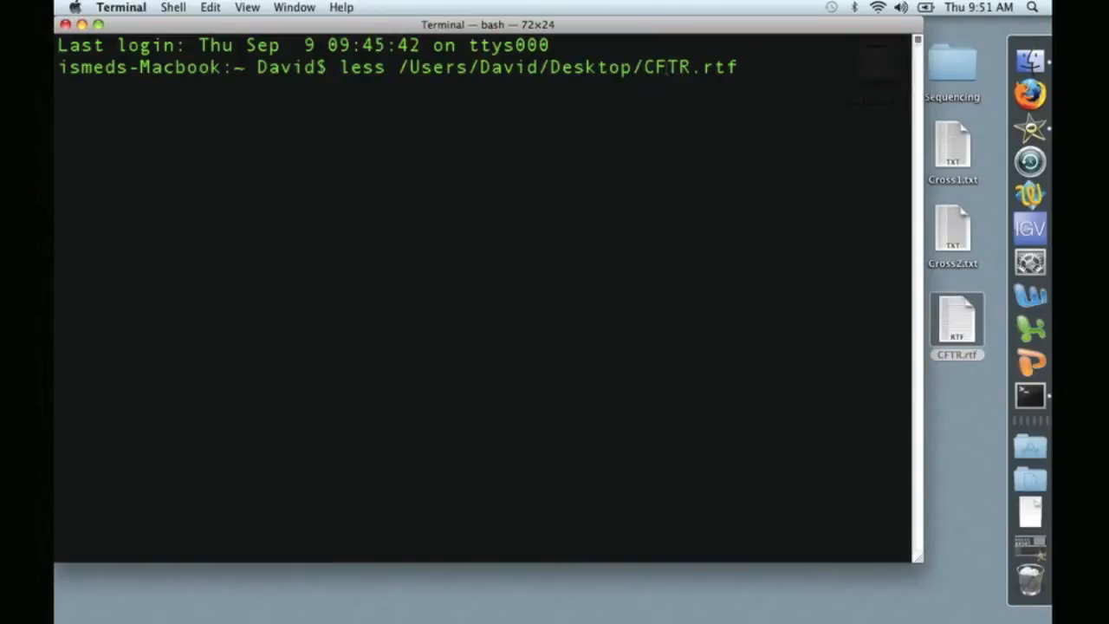
# - Run less on CFTR.rtf, read down to (END), and quit back to the prompt with q
pyautogui.press('Return')
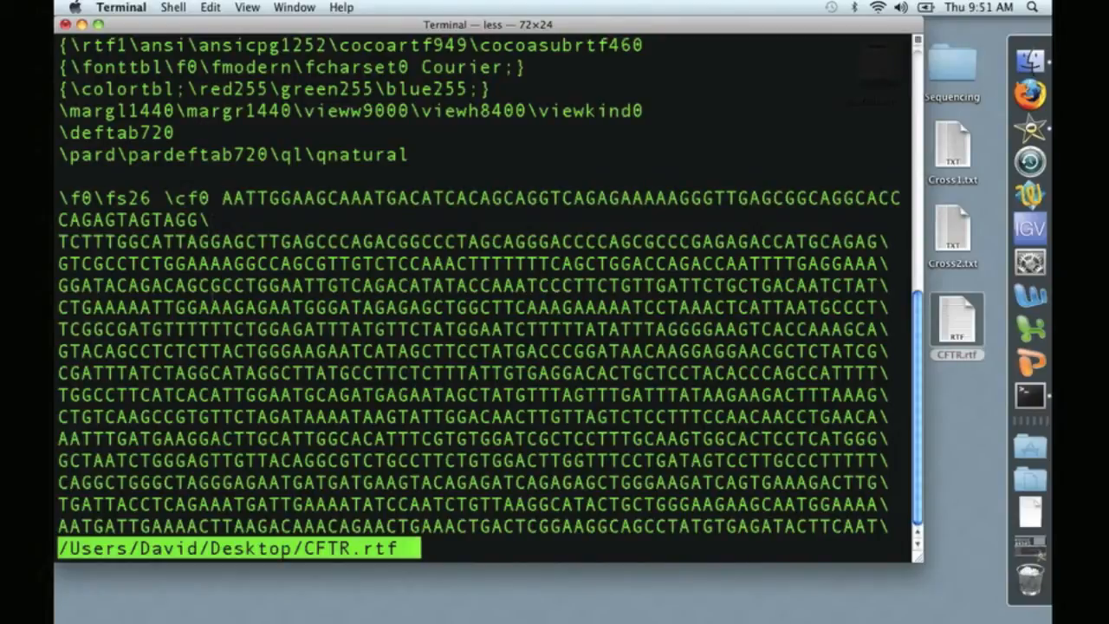
pyautogui.press('down')
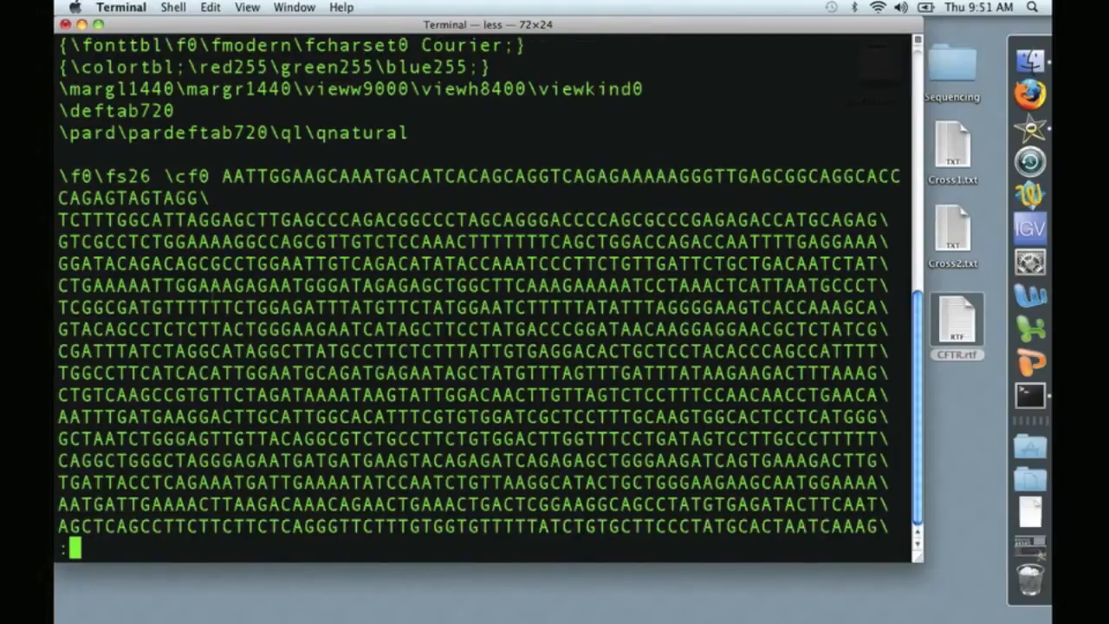
pyautogui.scroll(-3)
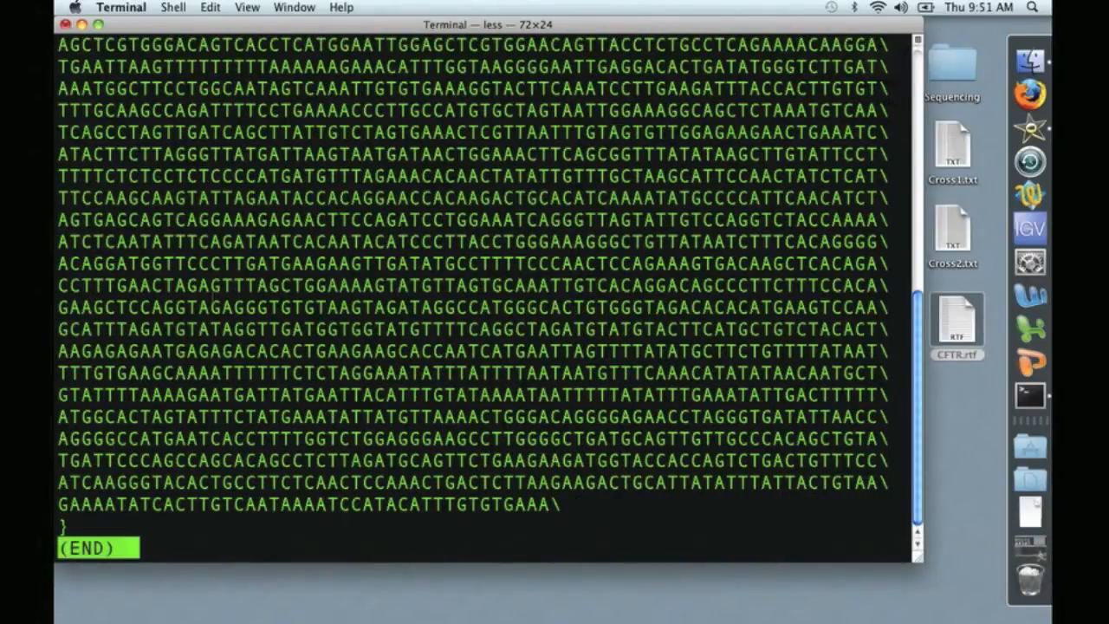
pyautogui.press('q')
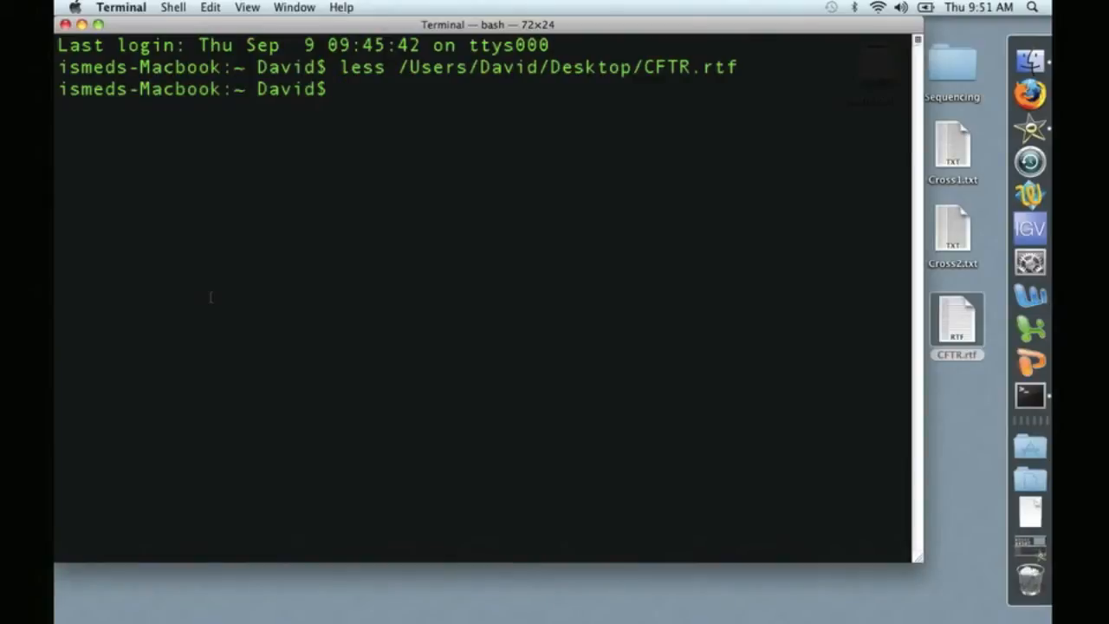
# - Enter 'grep ATGATG /Users/David/Desktop/CFTR.rtf' to find matching lines
pyautogui.write('grep')
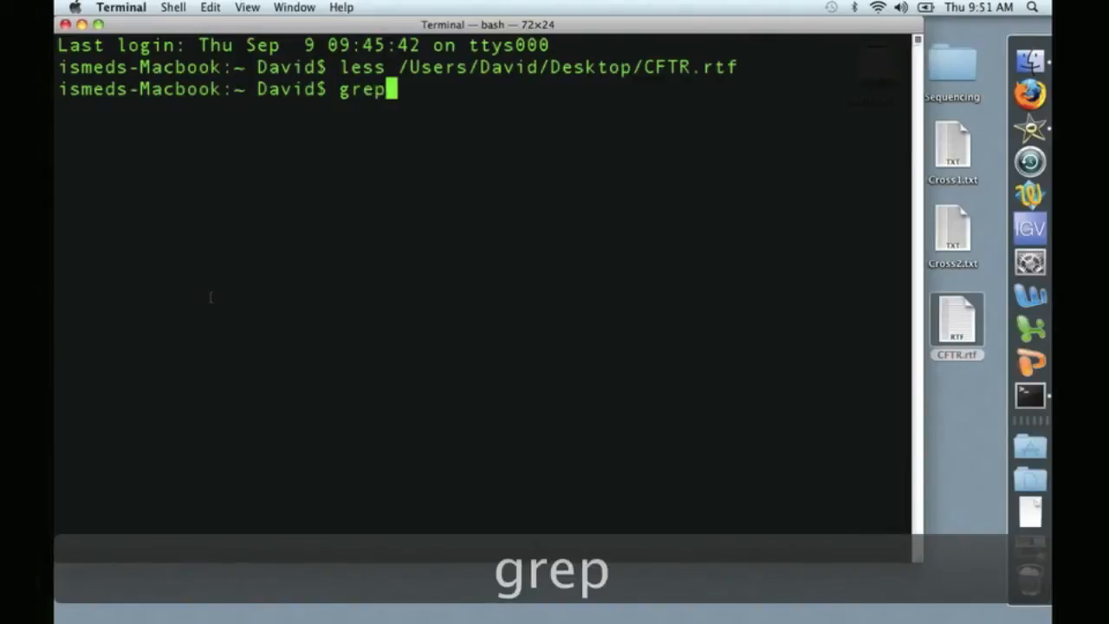
pyautogui.write('" "')
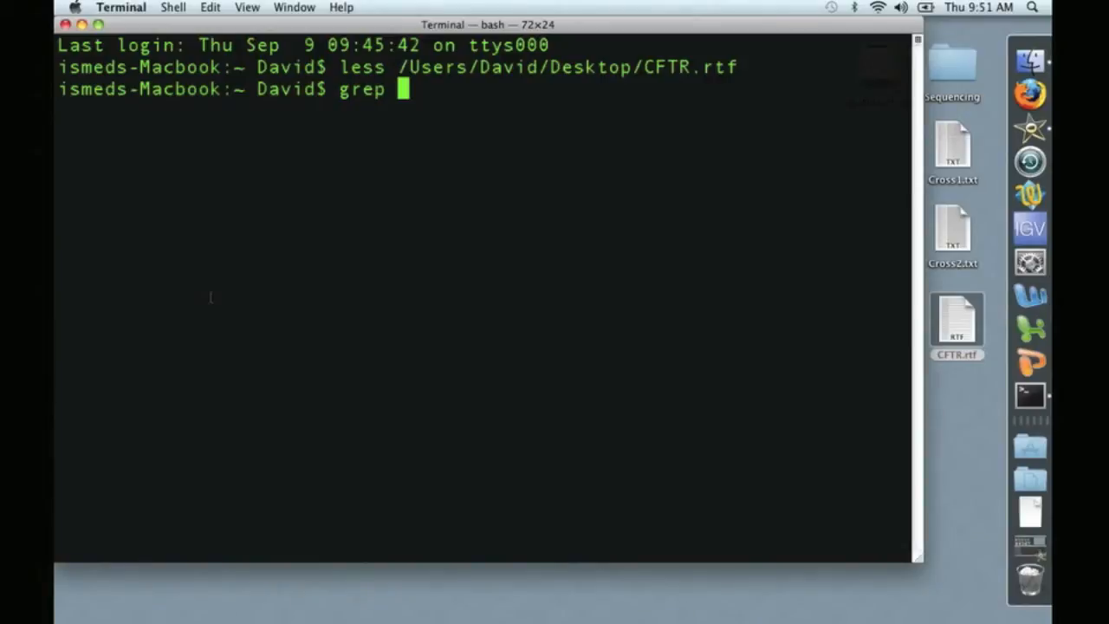
pyautogui.write('A')
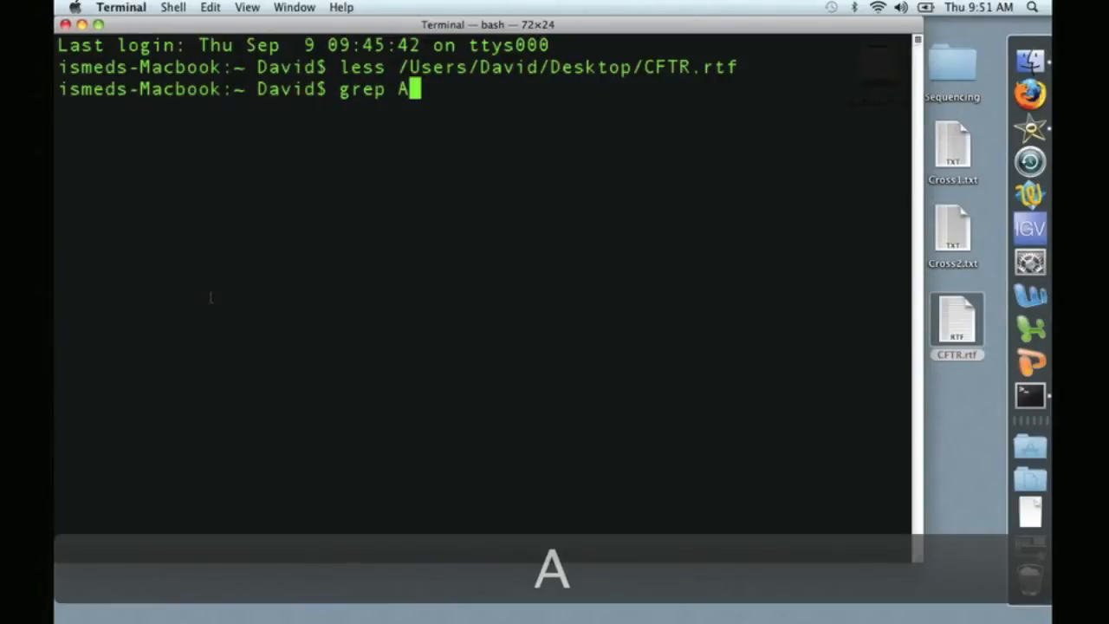
pyautogui.write('TGATG')
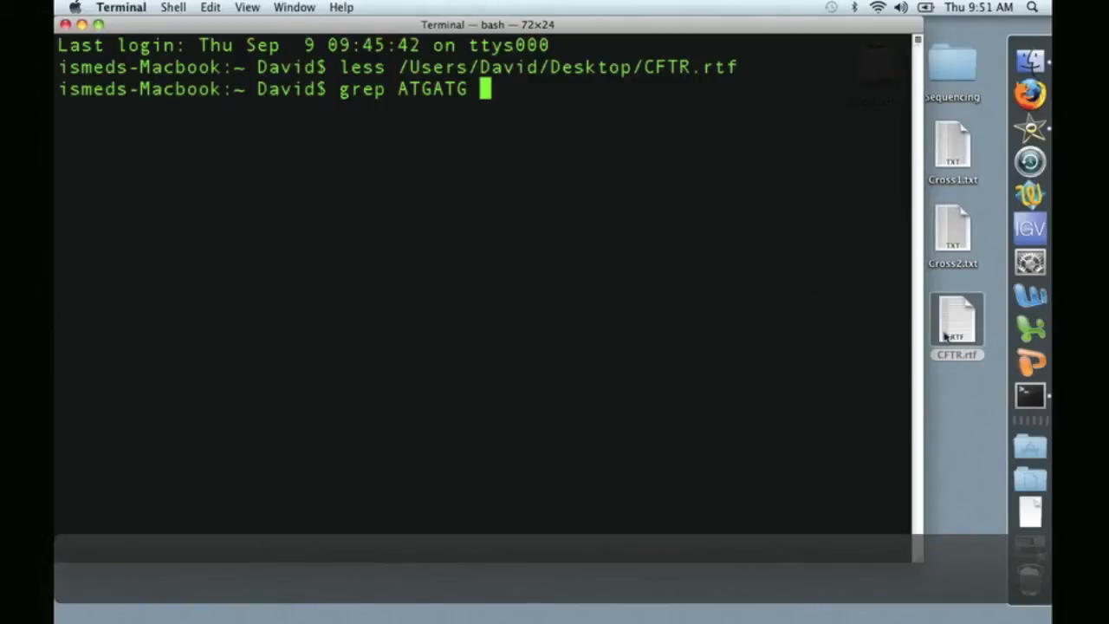
pyautogui.write('/Users/David/Desktop/CFTR.rtf')
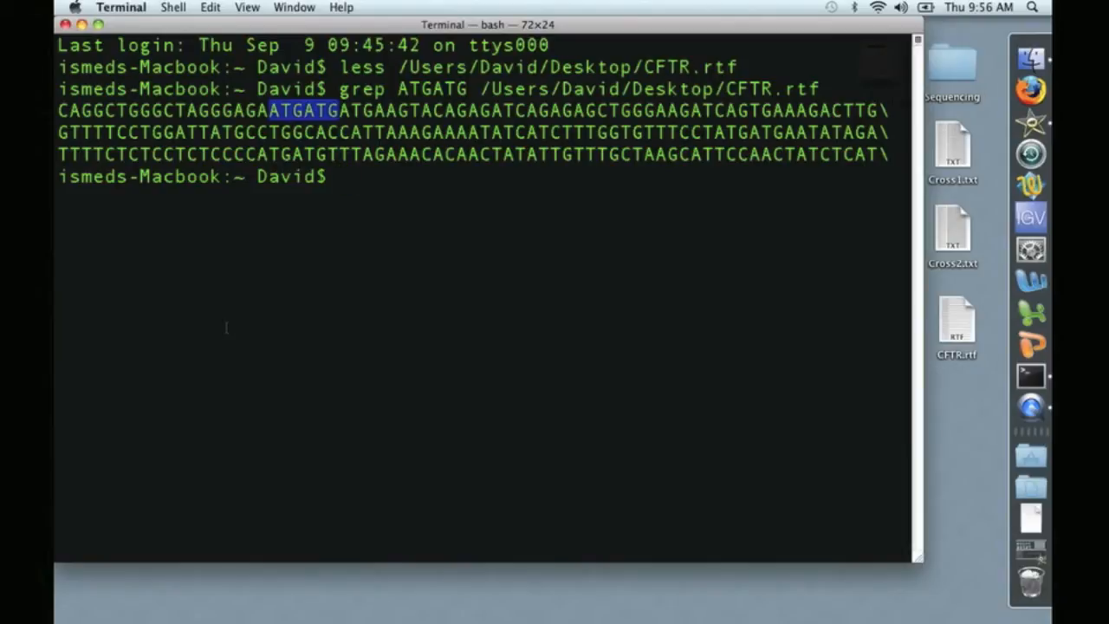
# - Enter 'grep -c ATGATG' with the dragged-in CFTR.rtf path to count matching lines
pyautogui.write('g')
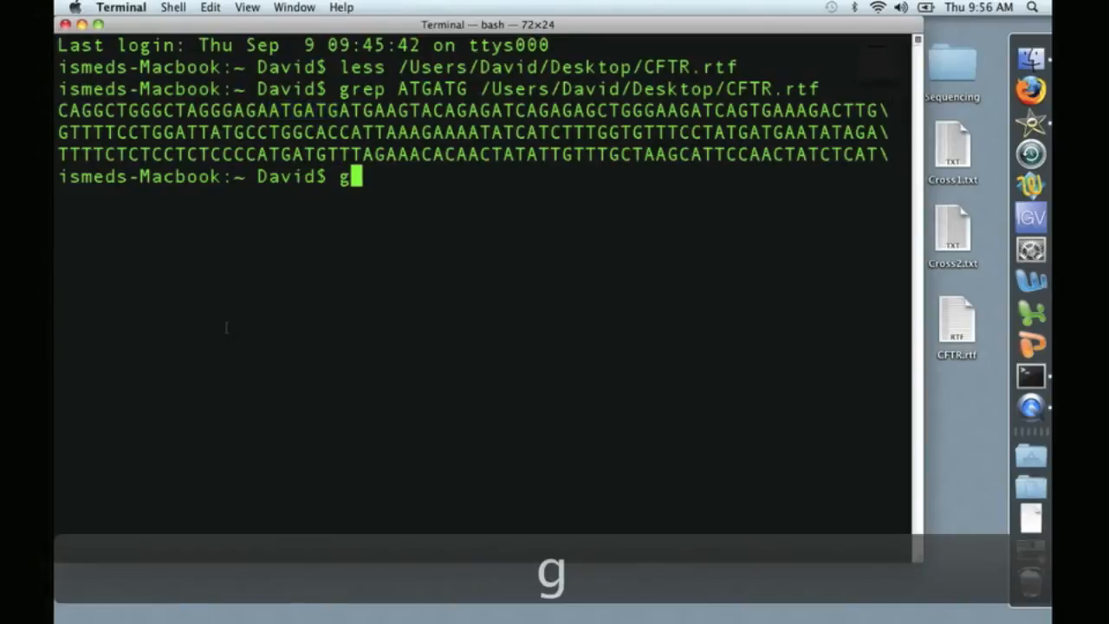
pyautogui.write('rep')
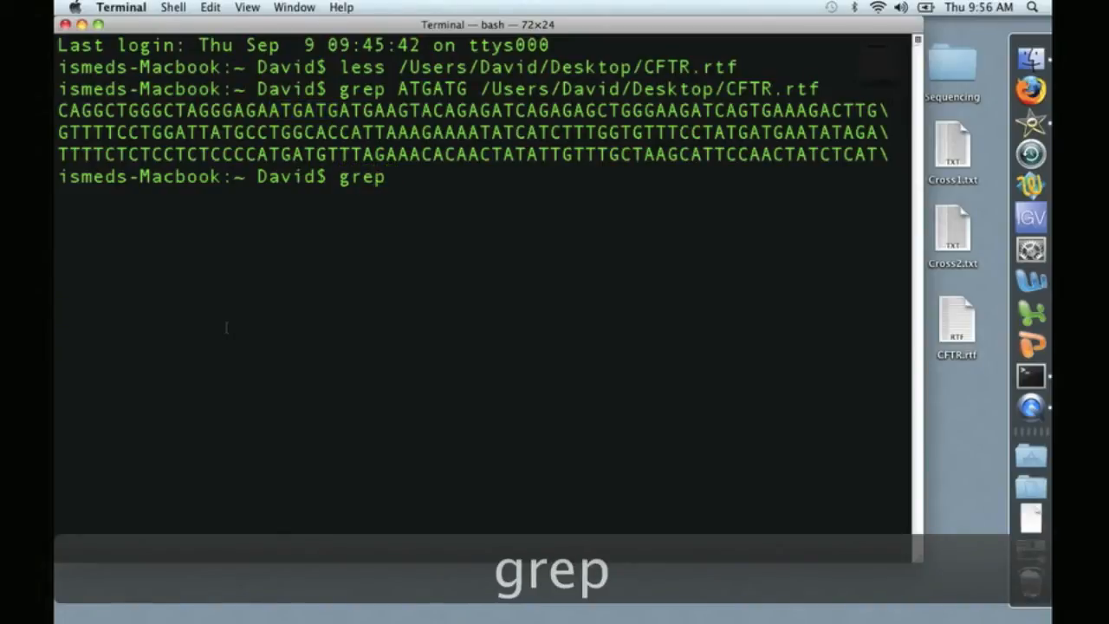
pyautogui.write('-c')
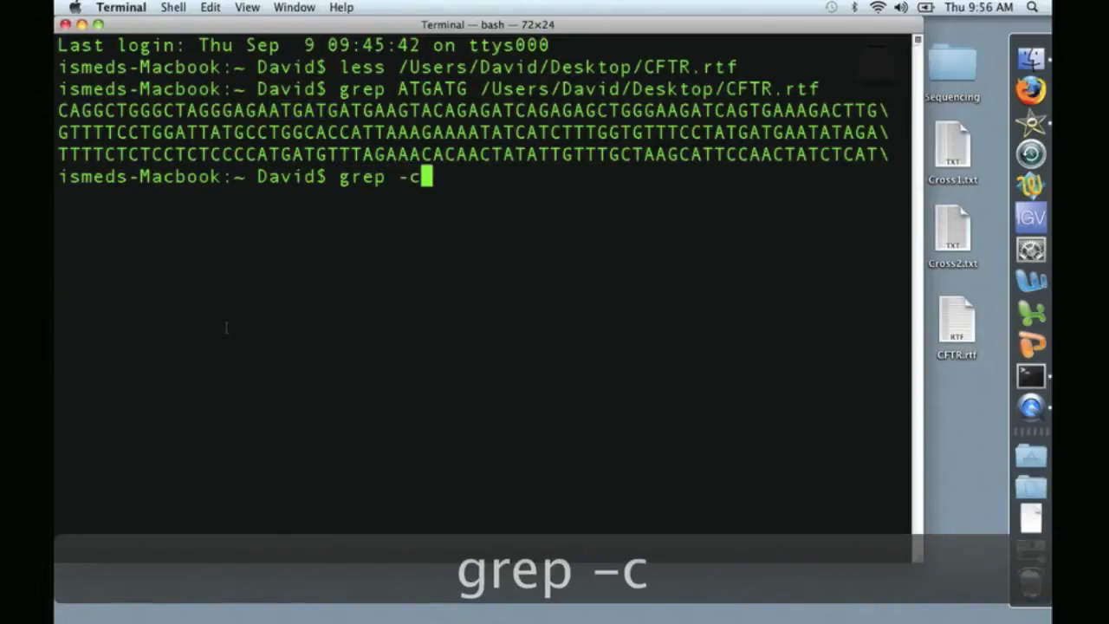
pyautogui.write('A')
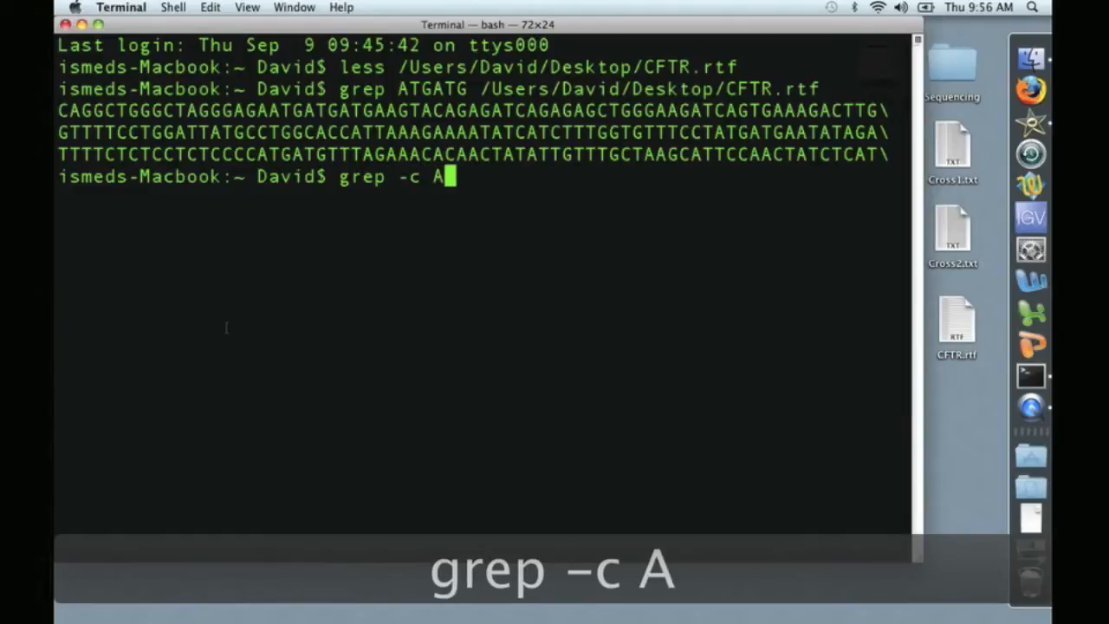
pyautogui.write('TGAT')
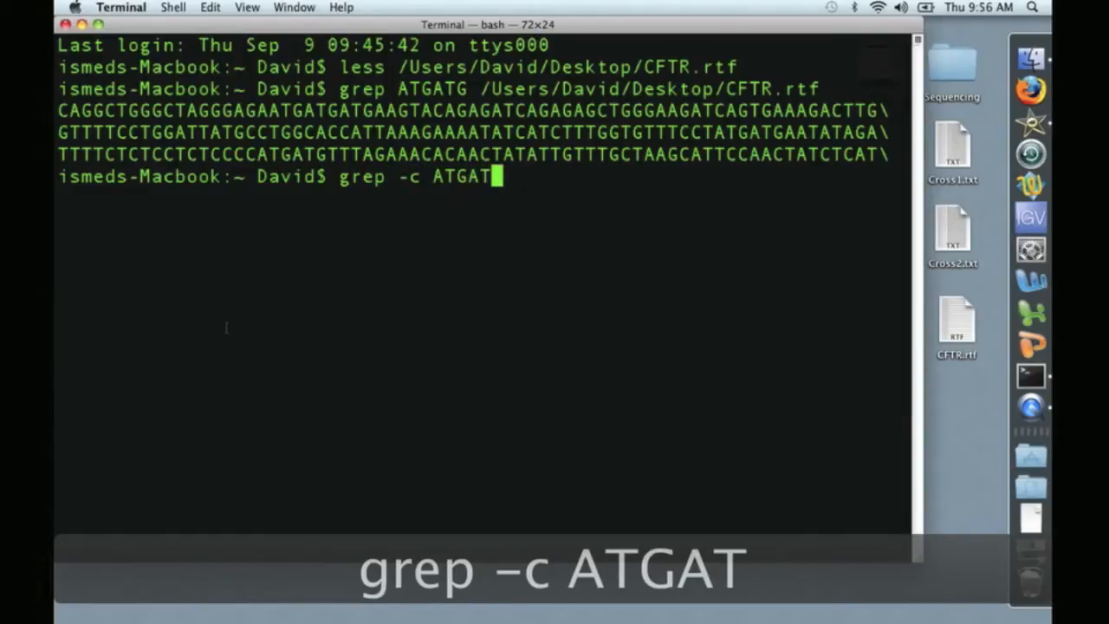
pyautogui.write('G')
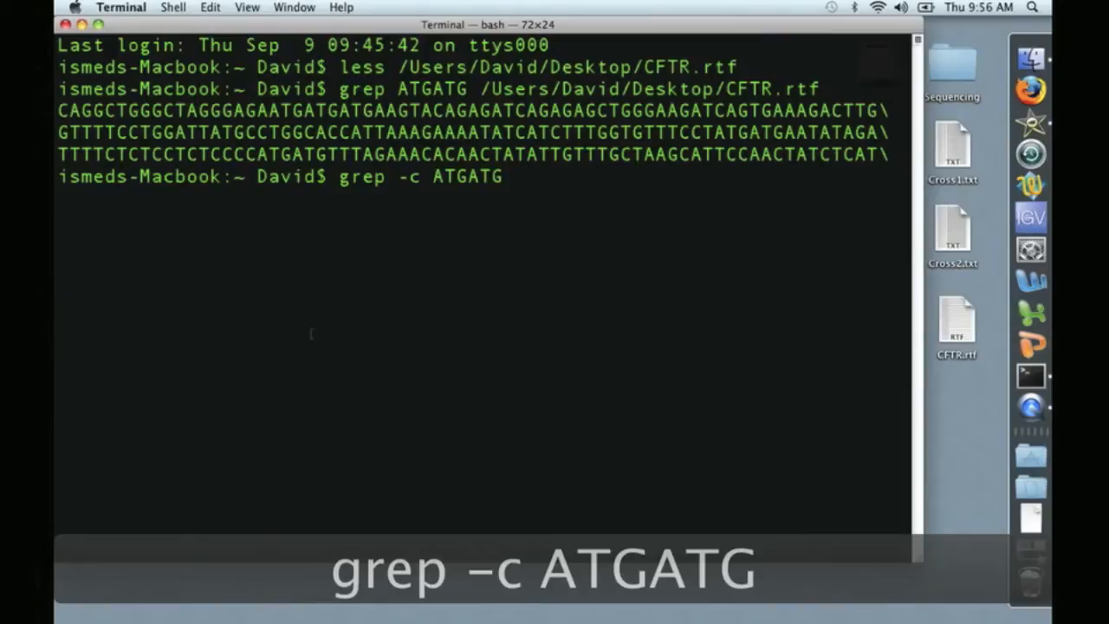
pyautogui.moveTo(957, 326); pyautogui.dragTo(642, 229)
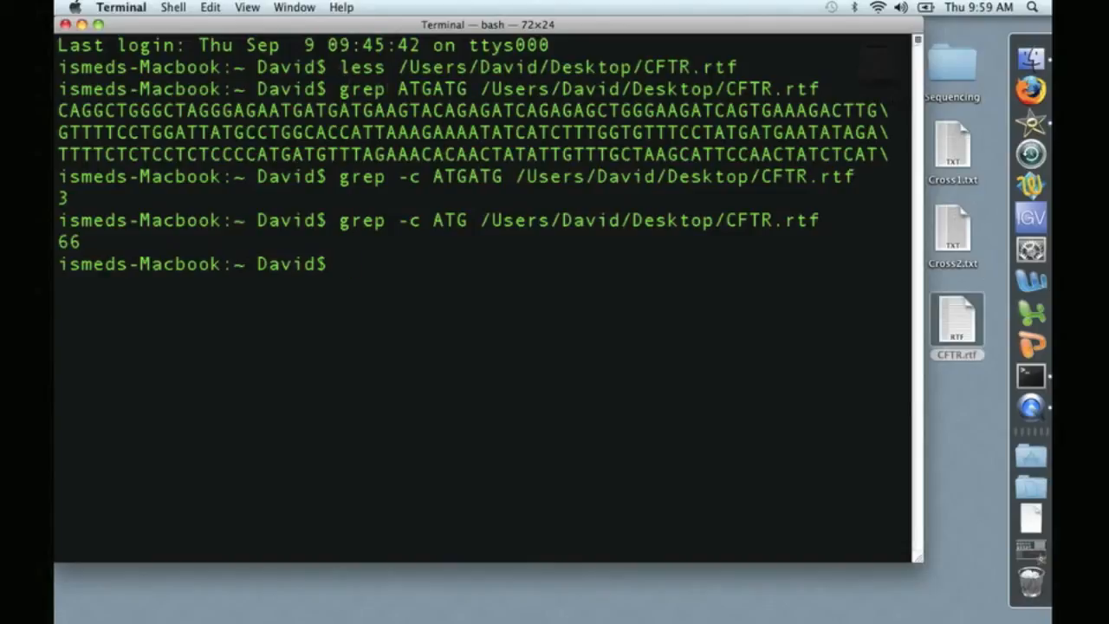
pyautogui.doubleClick(434, 89)
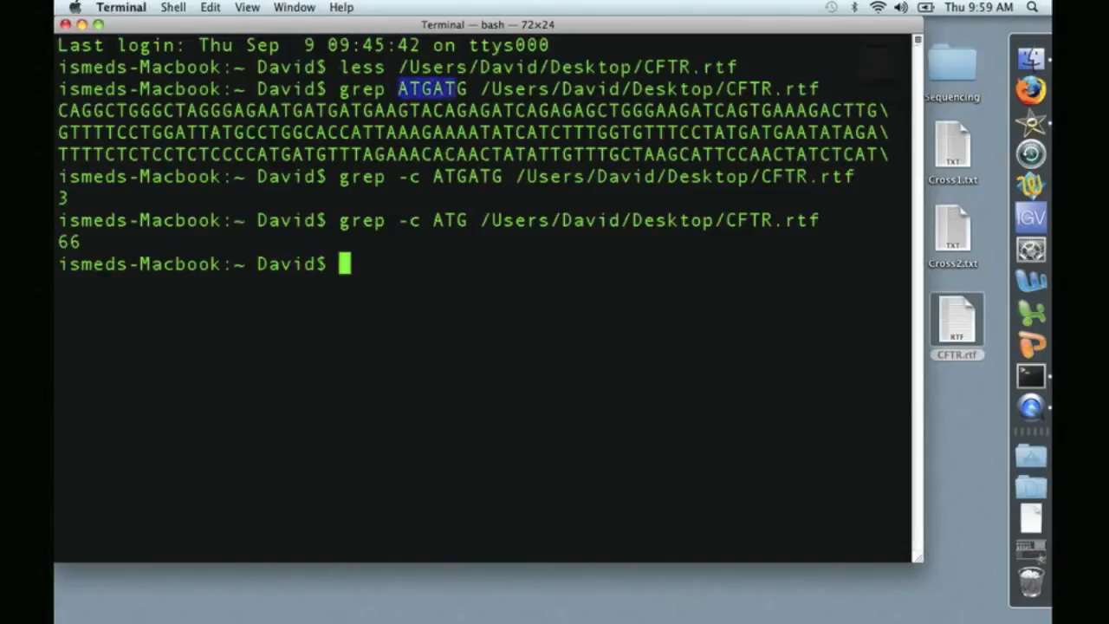